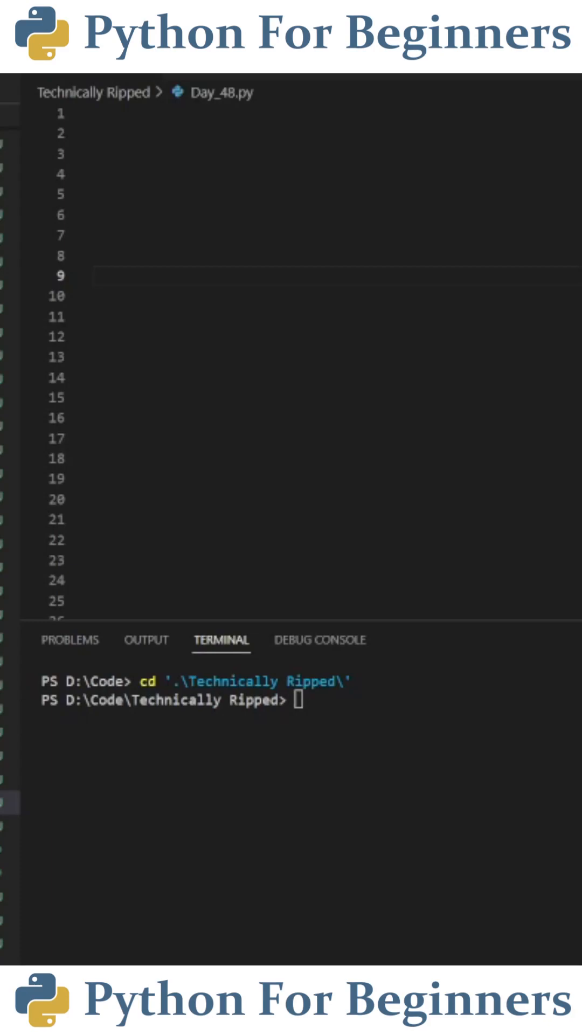
Add 'import time' and 'current_time = time.localtime()' to Day_48.py.
click(172, 153)
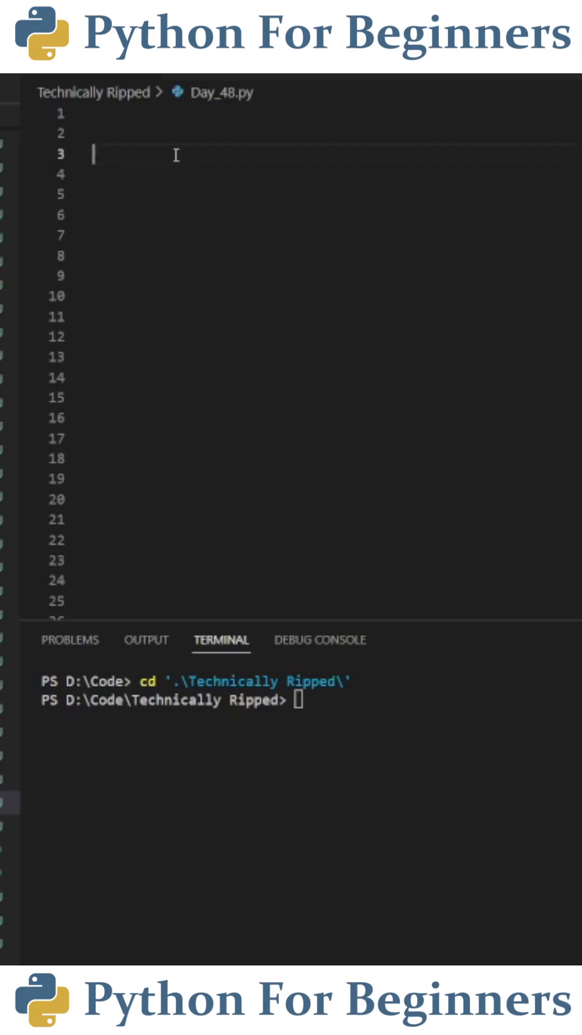
text(import time)
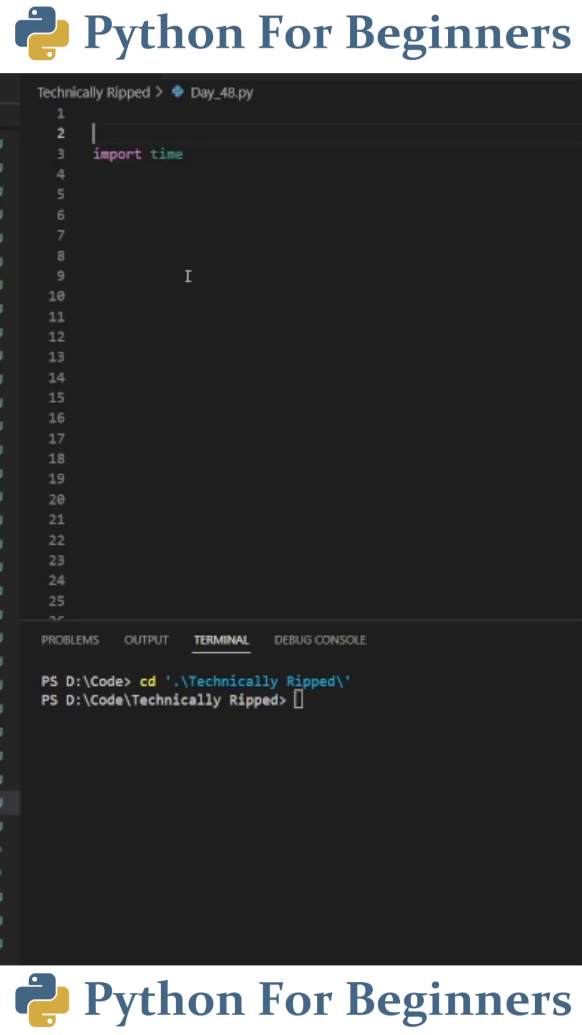
text(current_time = time.localtime())
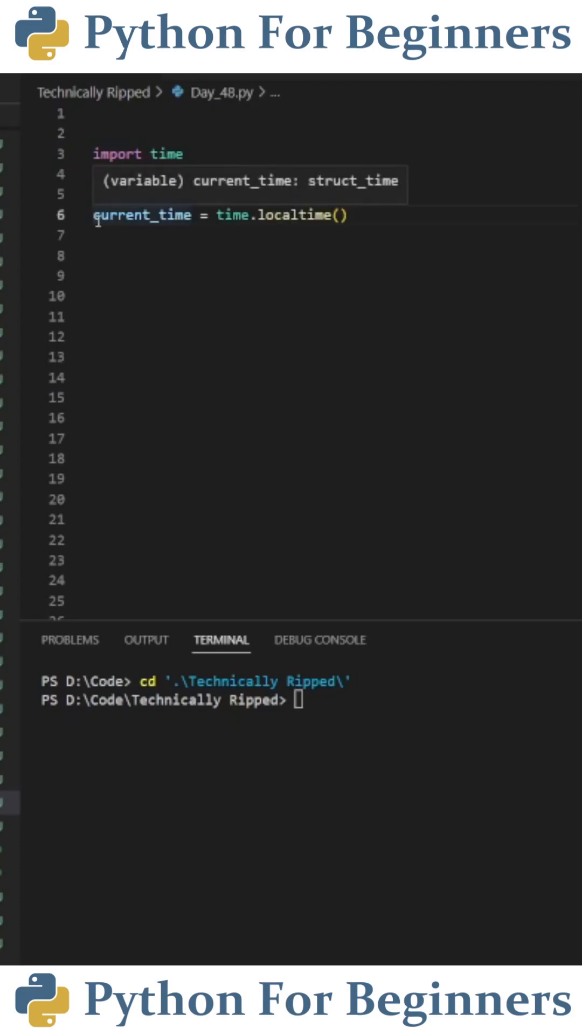
mouse_move(359, 228)
text(print(current_time)
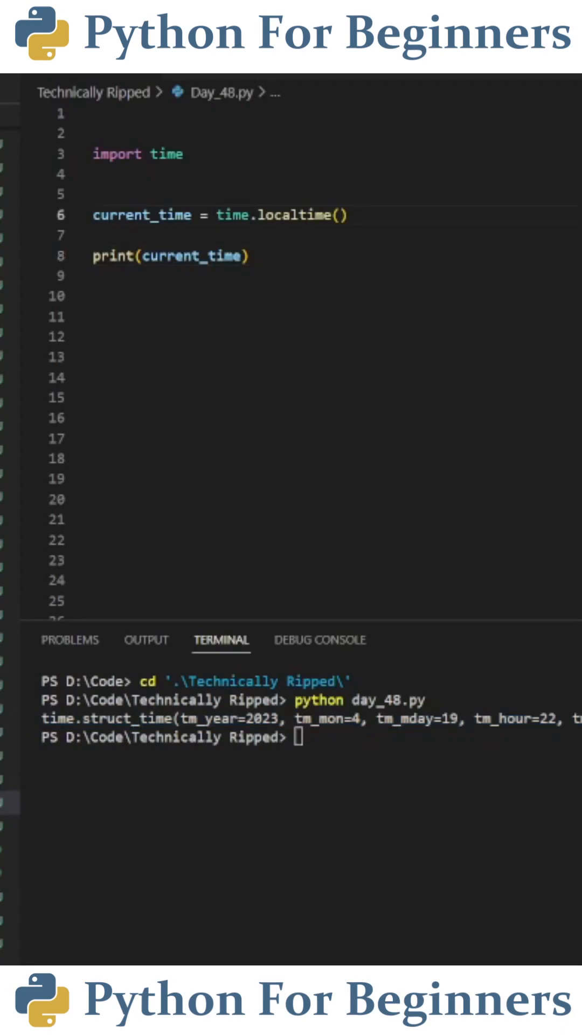
Format current_time with strftime "%Y-%m-%d %H:%M:%S" and run the script.
text(current_time = time.strftime("%Y-%m-%d %H:%M:%S", current_time))
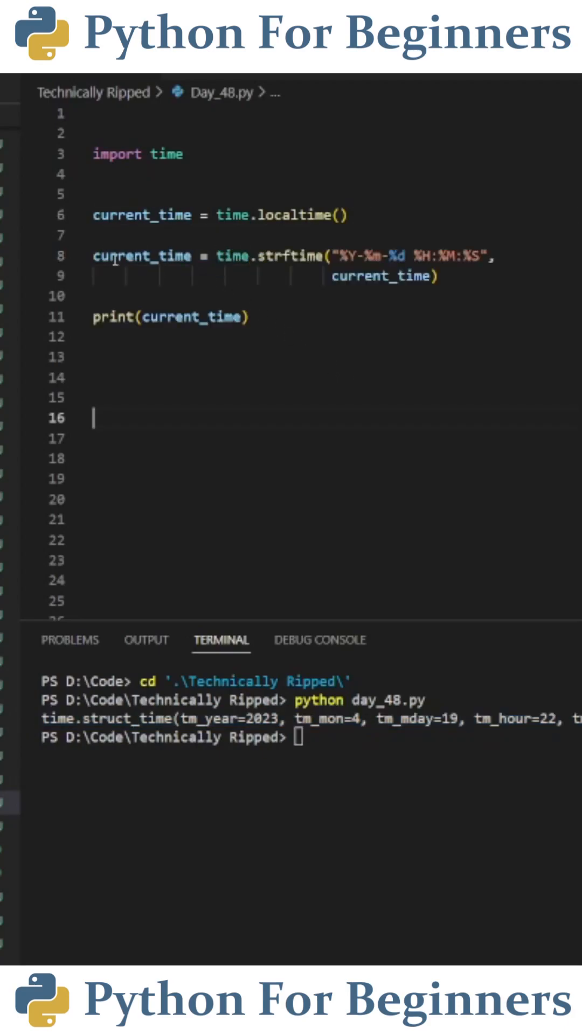
mouse_move(235, 256)
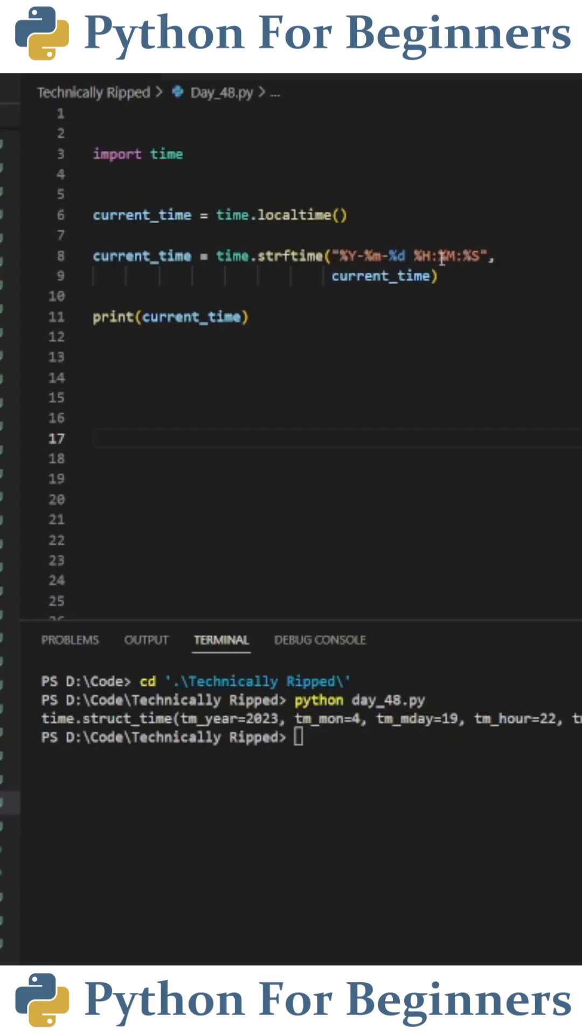
key(Return)
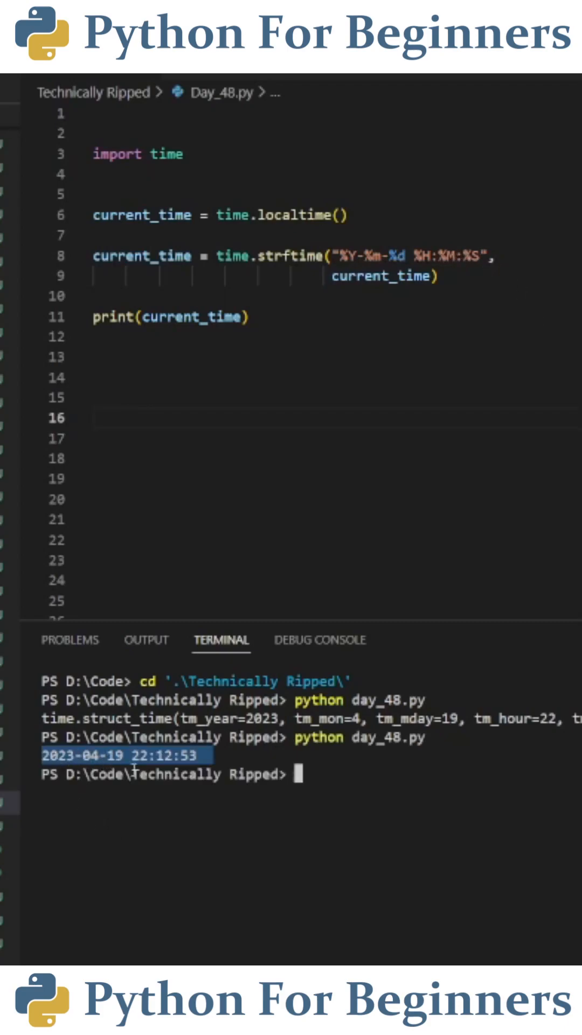
mouse_move(238, 759)
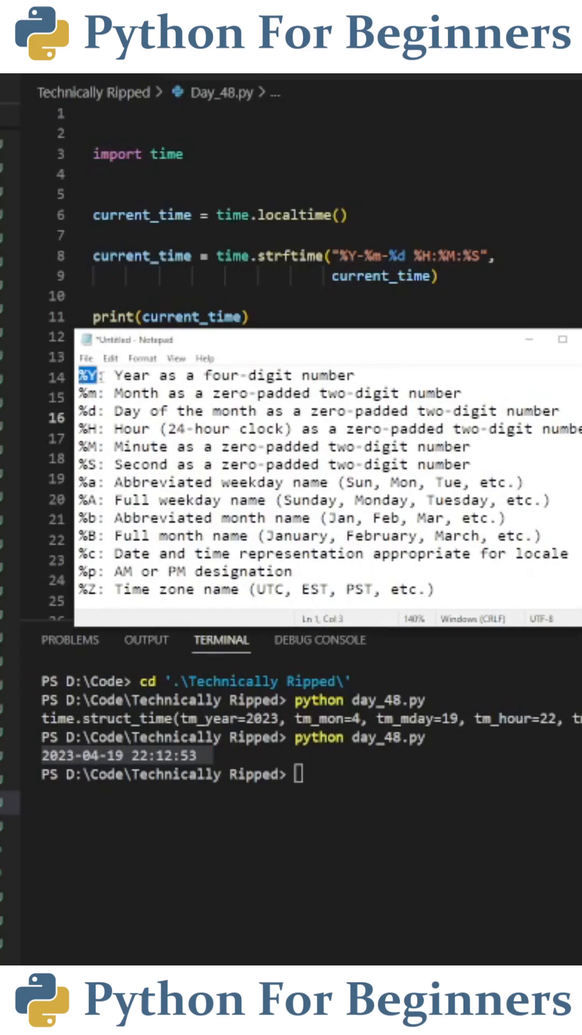
click(89, 429)
text( %B)
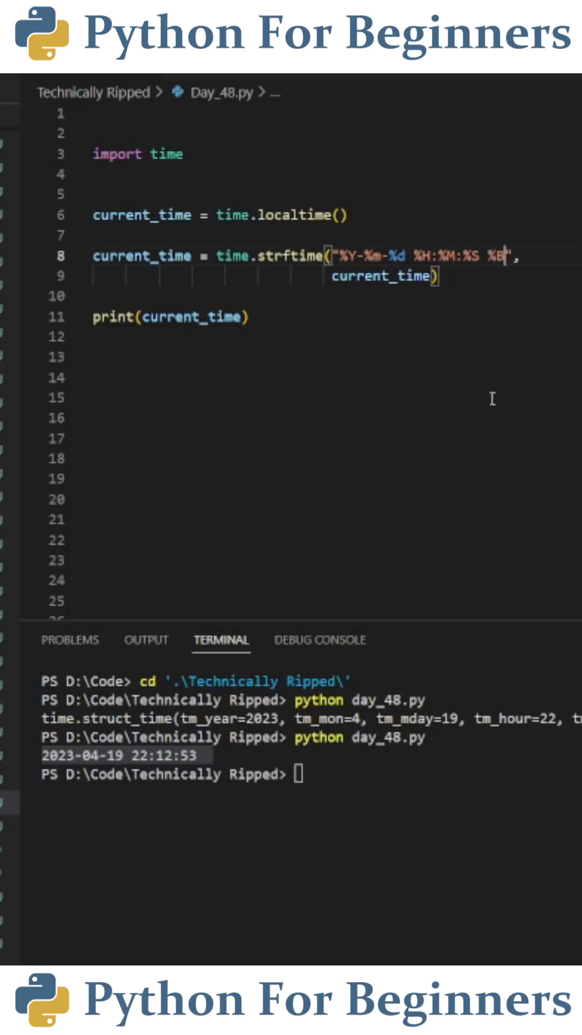
Rerun Day_48.py so the output ends with the full month name, April.
key(Return)
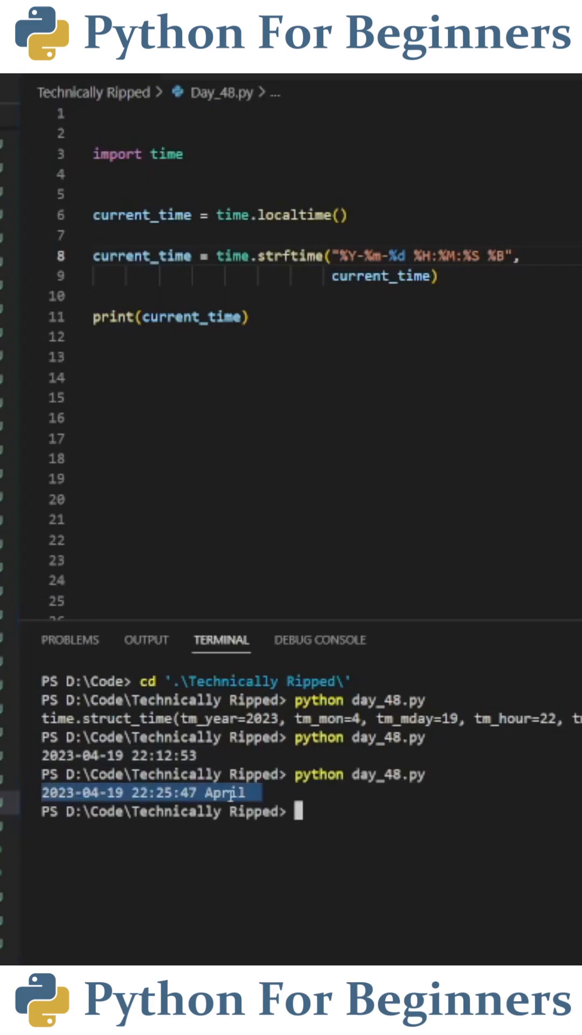